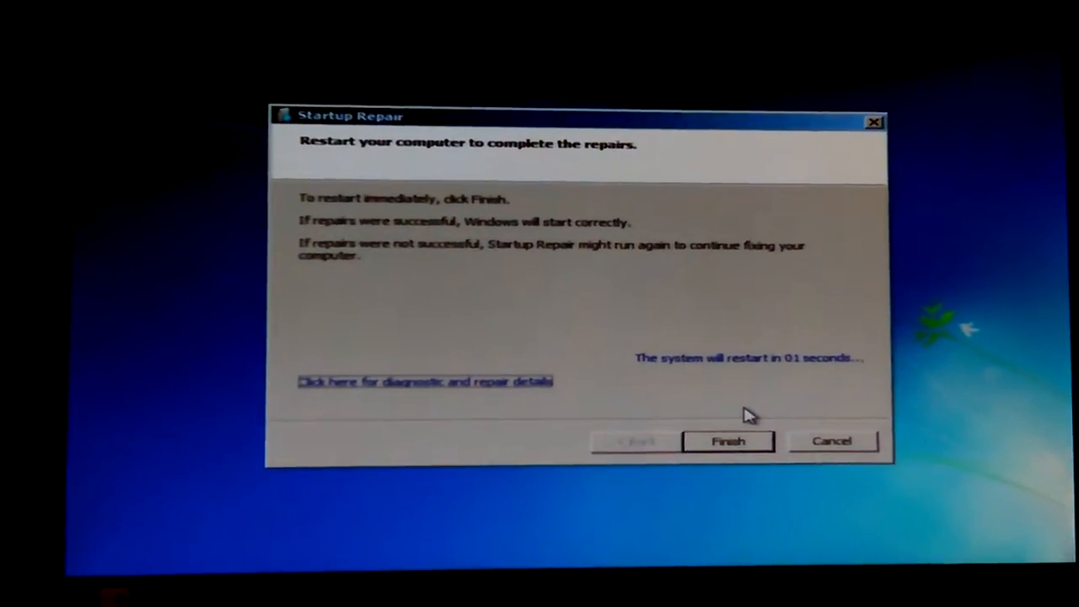
Finish the Startup Repair so the computer restarts to the GRUB boot menu
click(729, 441)
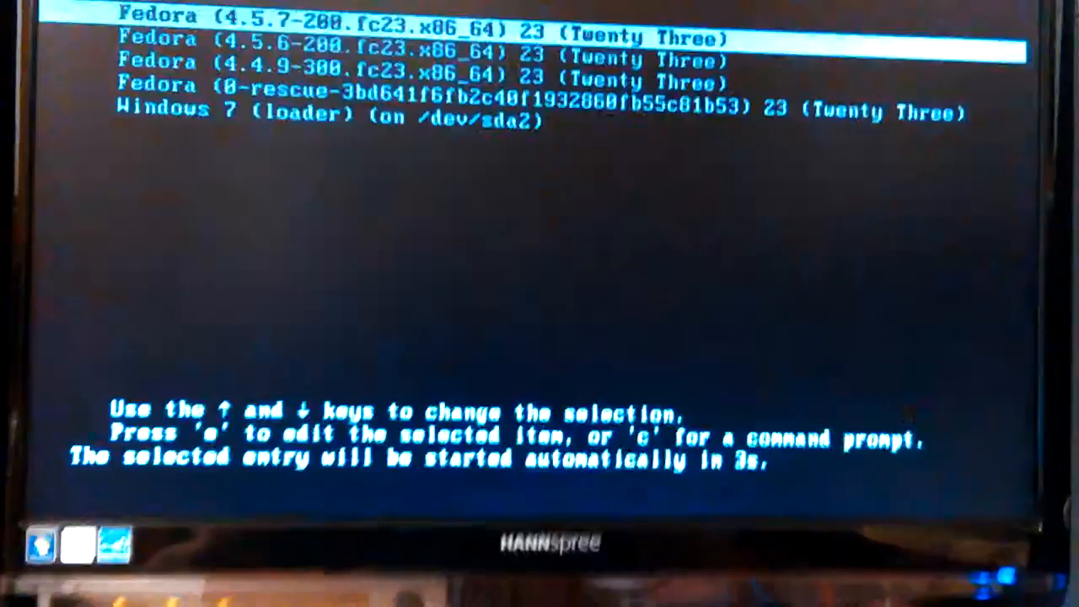
Select and boot the Windows 7 (loader) entry from the GRUB menu
key(Down)
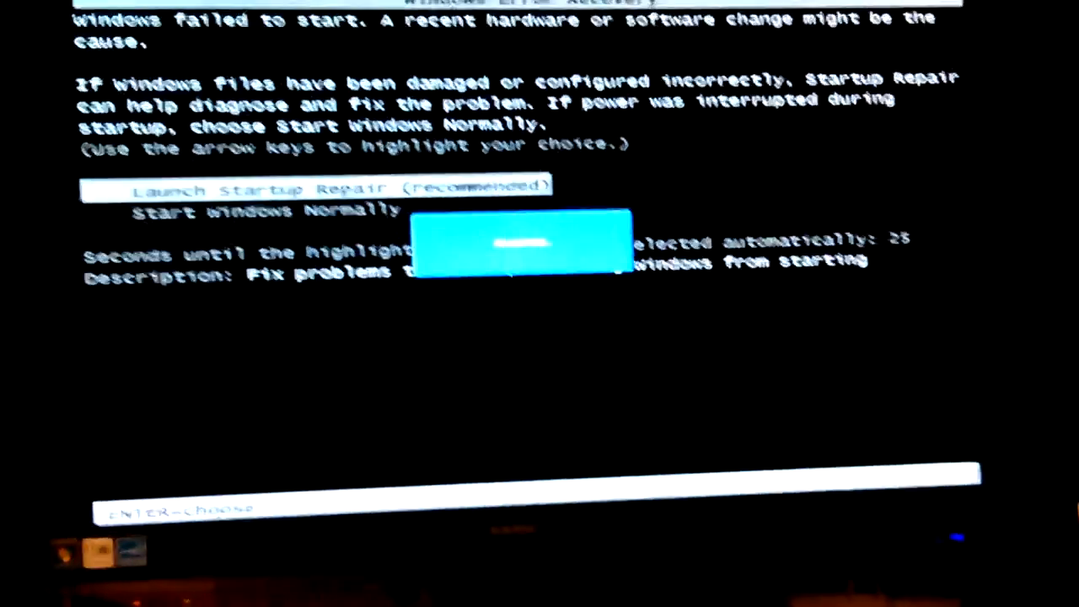
Choose Start Windows Normally on the Windows Error Recovery screen and confirm it
key(down)
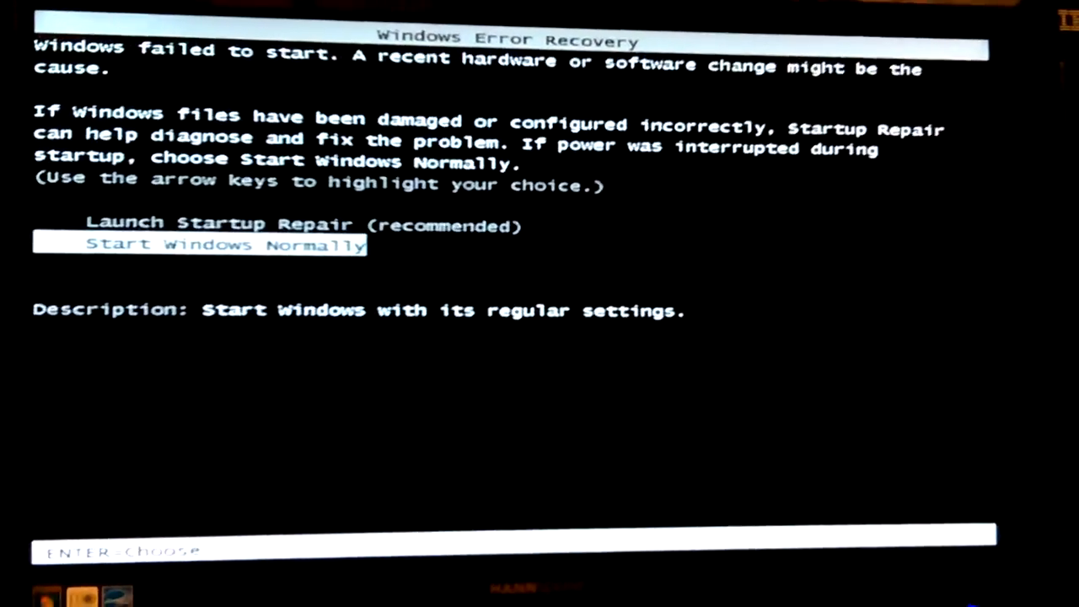
key(enter)
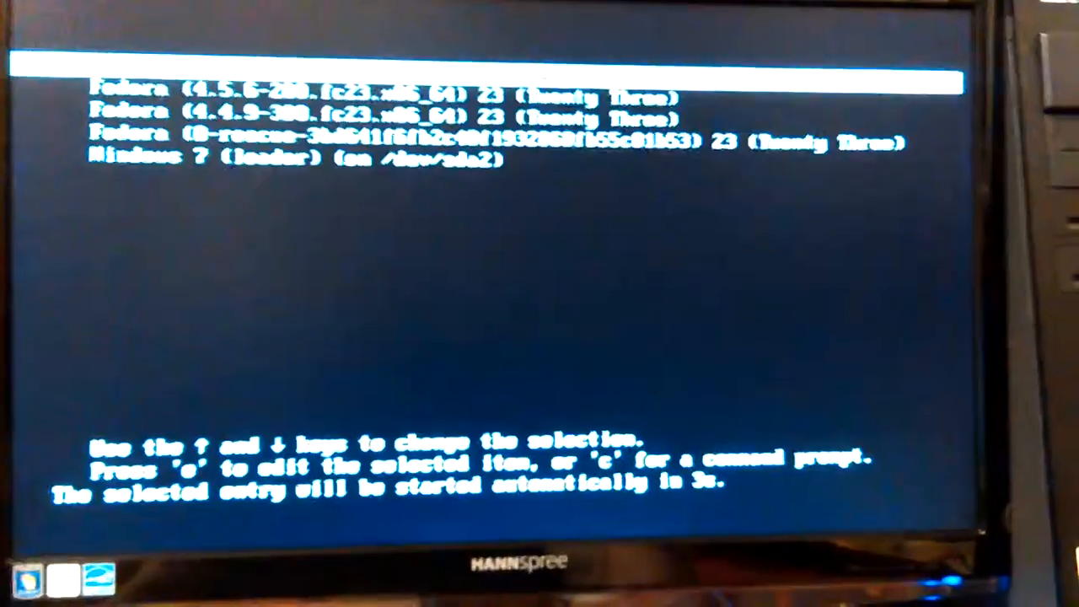
Halt the Fedora countdown and boot the Windows 7 (loader) entry on /dev/sda2
key(Down)
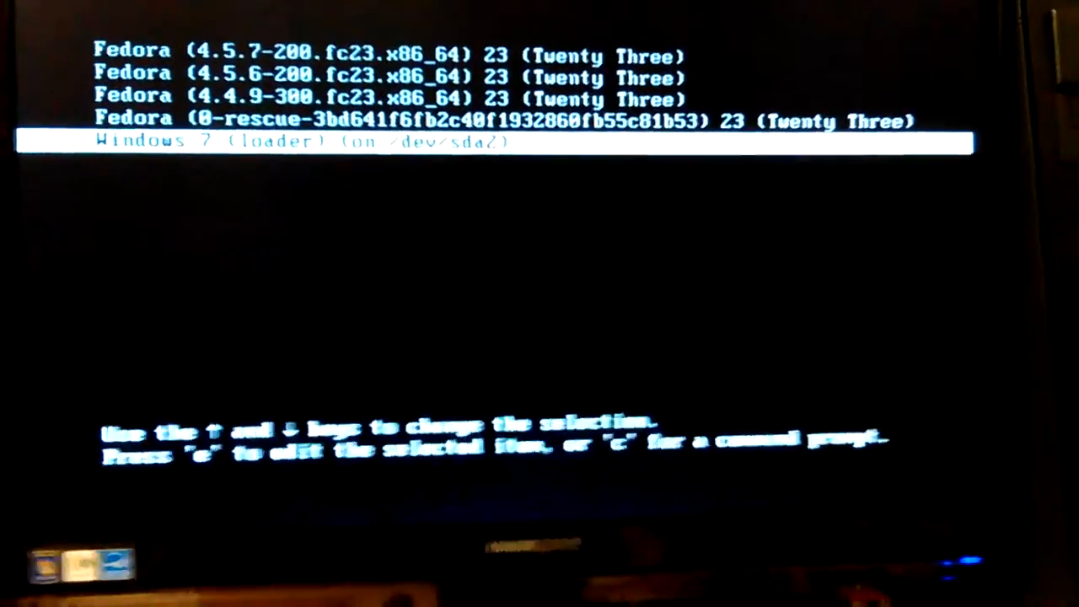
key(enter)
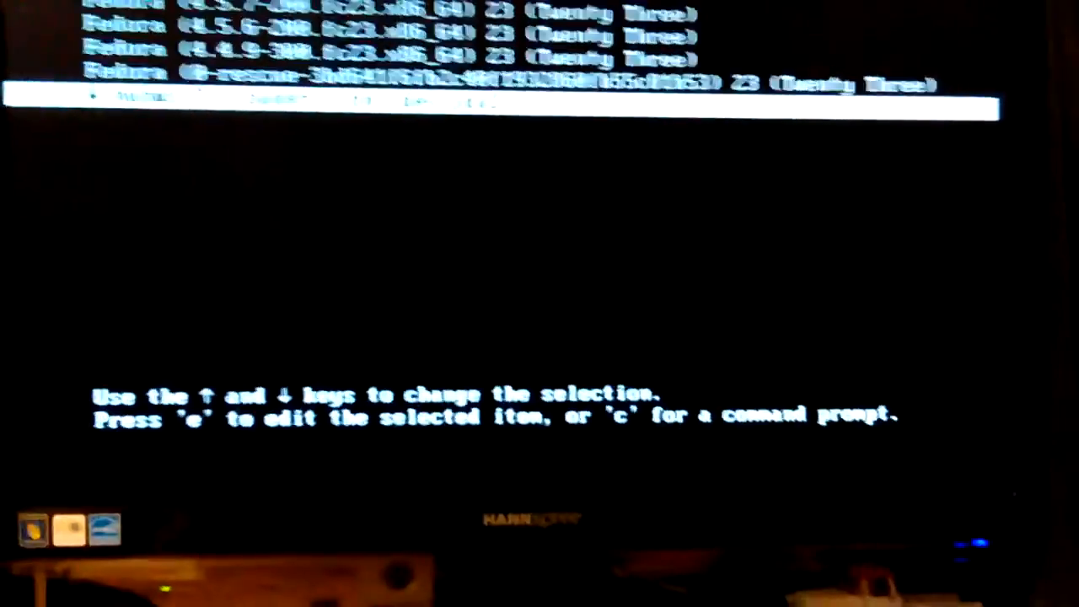
key(Down)
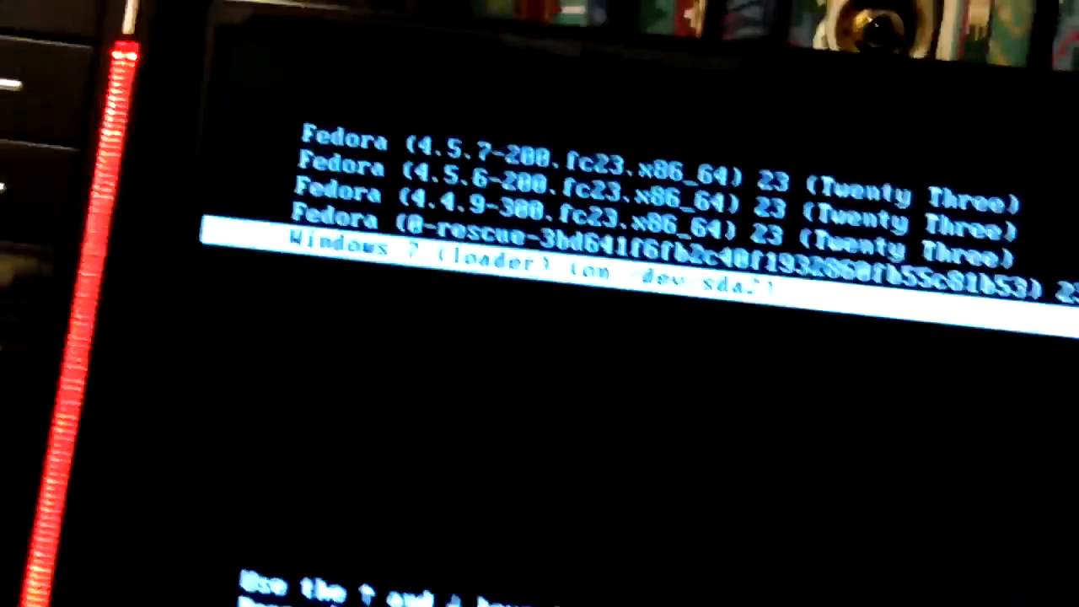
Boot Windows 7 from GRUB and highlight Start Windows Normally in Windows Error Recovery
key(up)
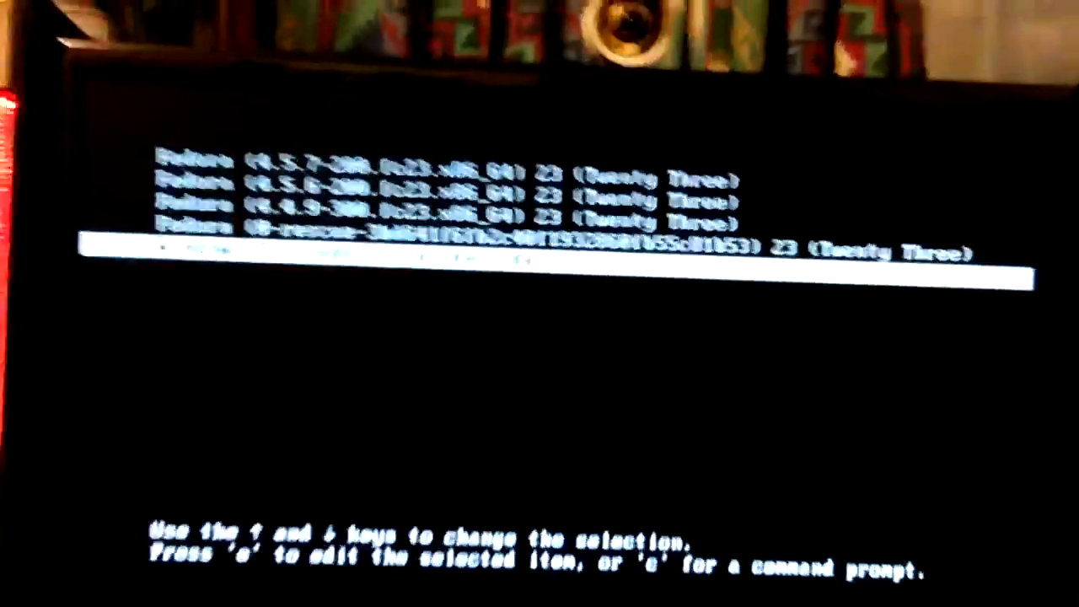
key(Down)
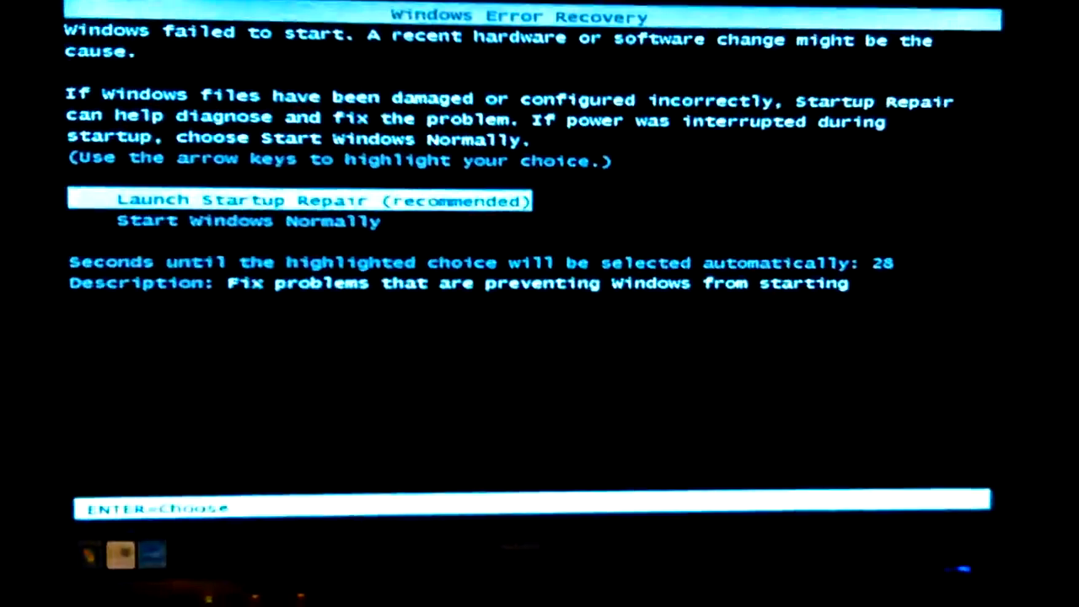
key(down)
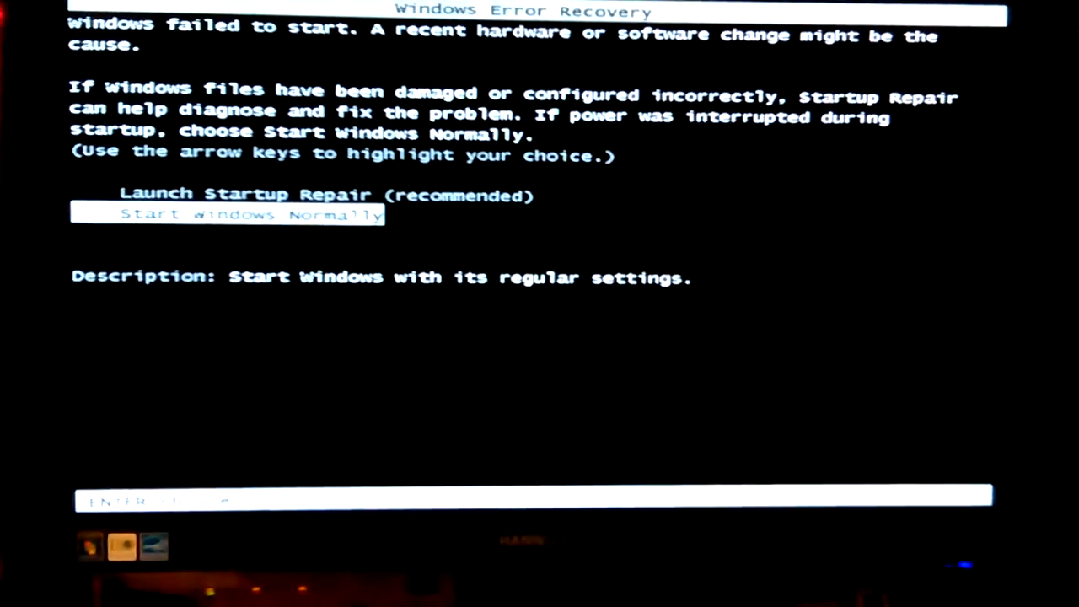